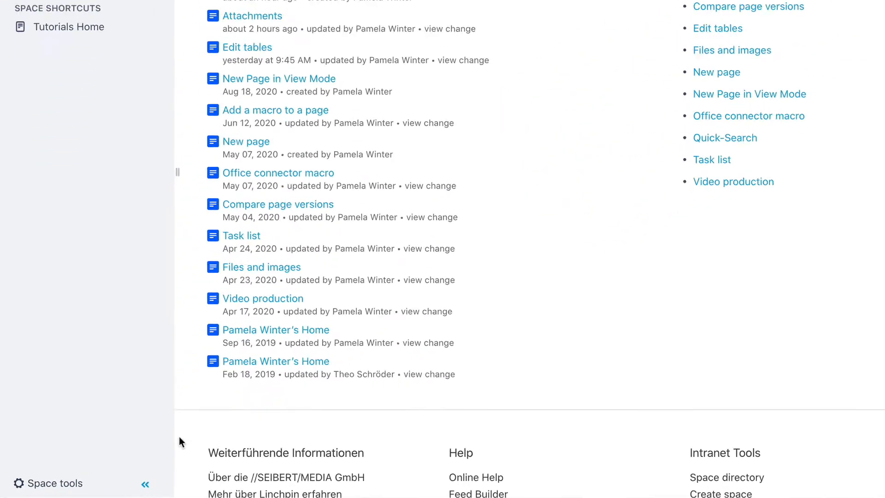
Open Reorder pages from the sidebar's Space tools menu
{"action": "left_click", "coordinate": [54, 483]}
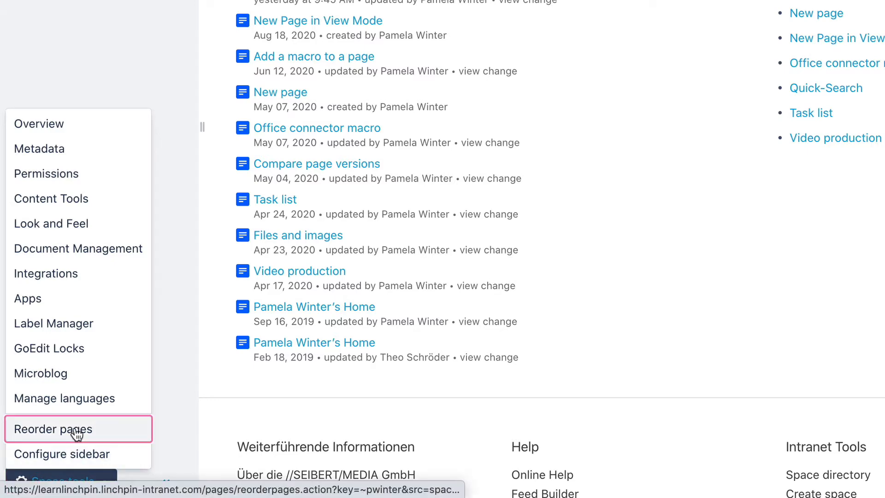
{"action": "left_click", "coordinate": [64, 429]}
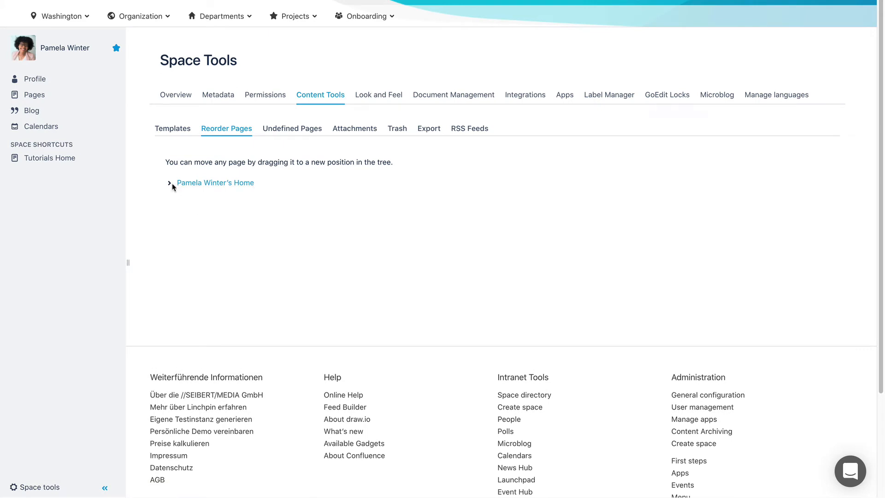
{"action": "left_click", "coordinate": [170, 182]}
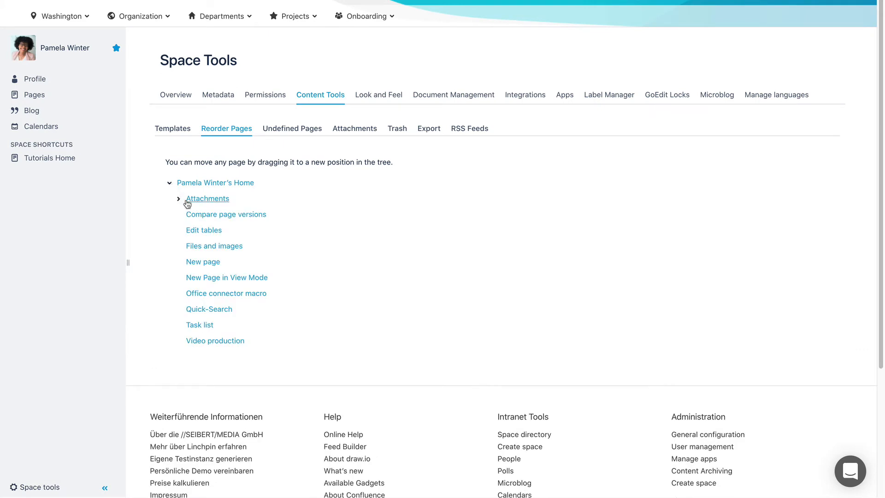
{"action": "mouse_move", "coordinate": [203, 261]}
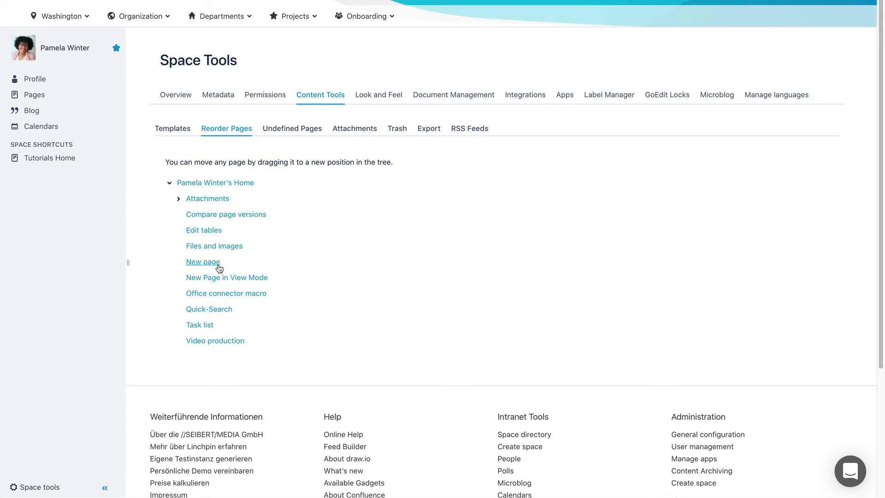
{"action": "mouse_move", "coordinate": [217, 266]}
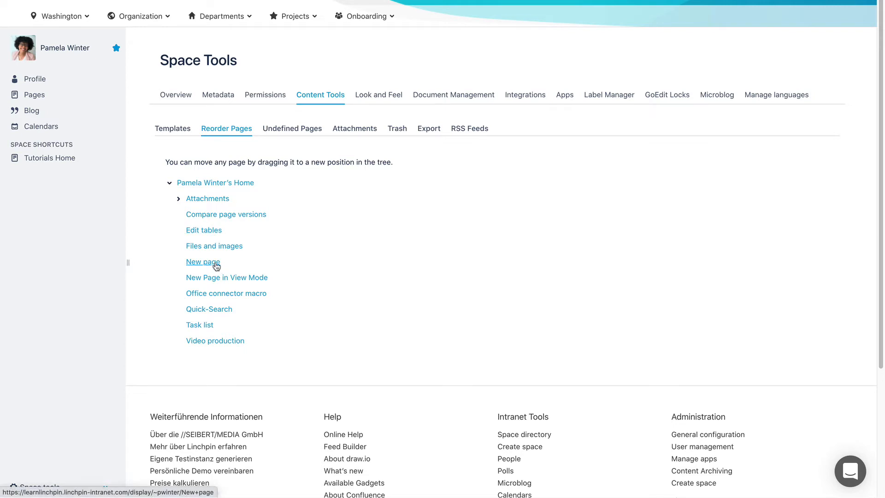
{"action": "left_click_drag", "start_coordinate": [203, 261], "coordinate": [226, 214]}
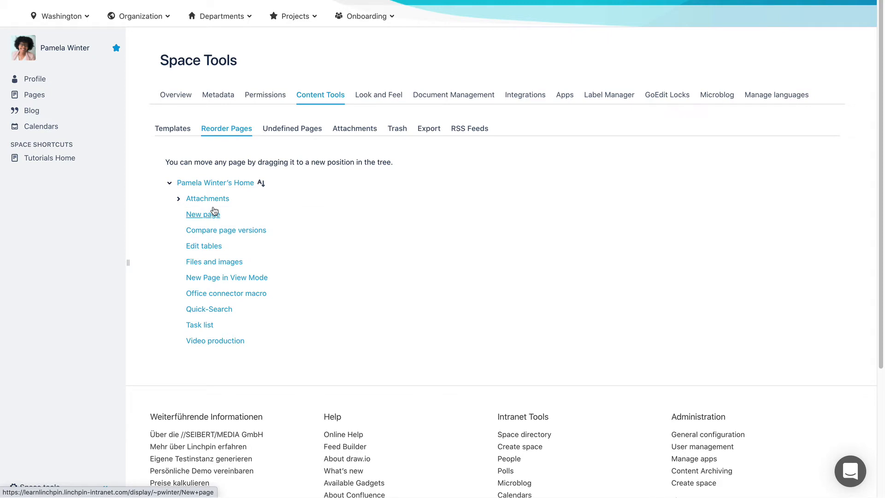
{"action": "mouse_move", "coordinate": [220, 207]}
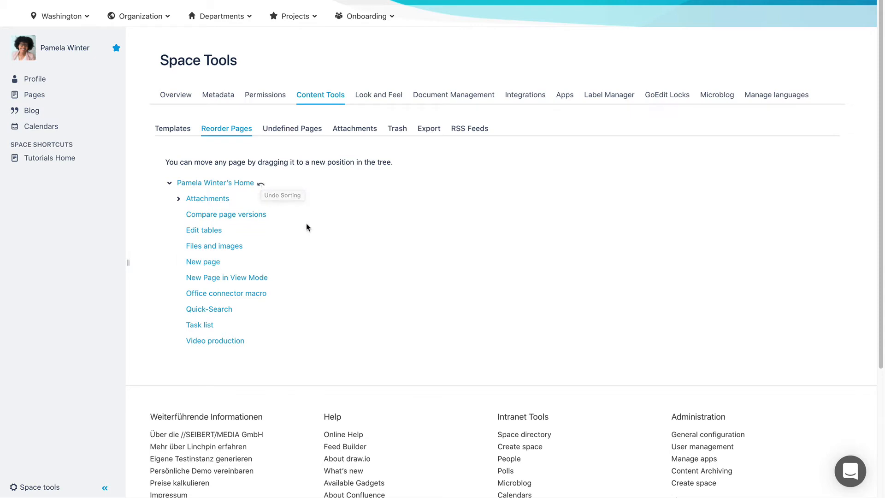
{"action": "mouse_move", "coordinate": [304, 223]}
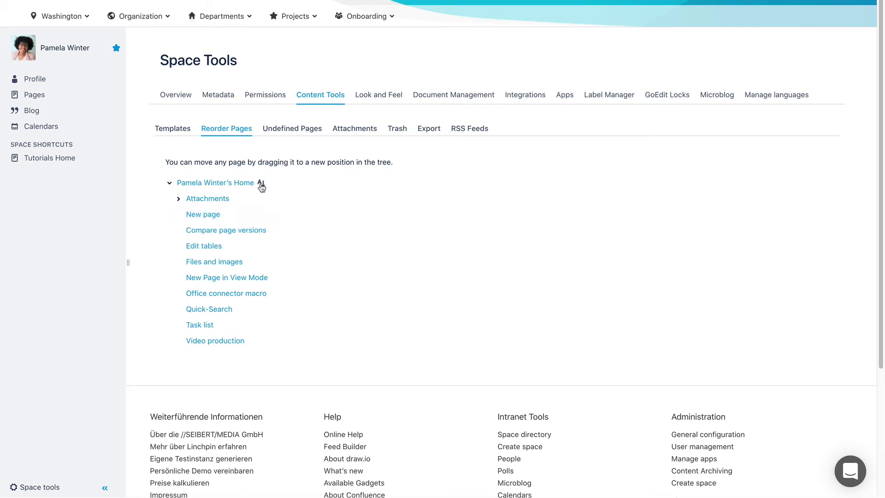
{"action": "mouse_move", "coordinate": [261, 183]}
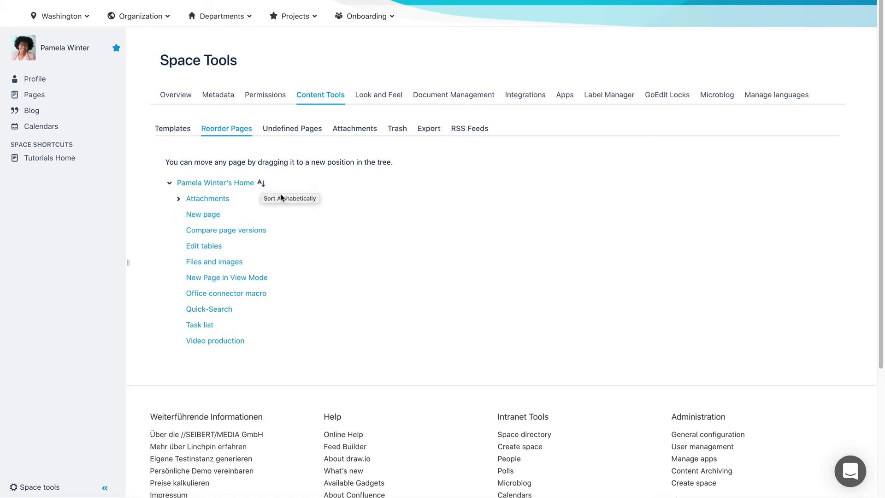
{"action": "mouse_move", "coordinate": [281, 197]}
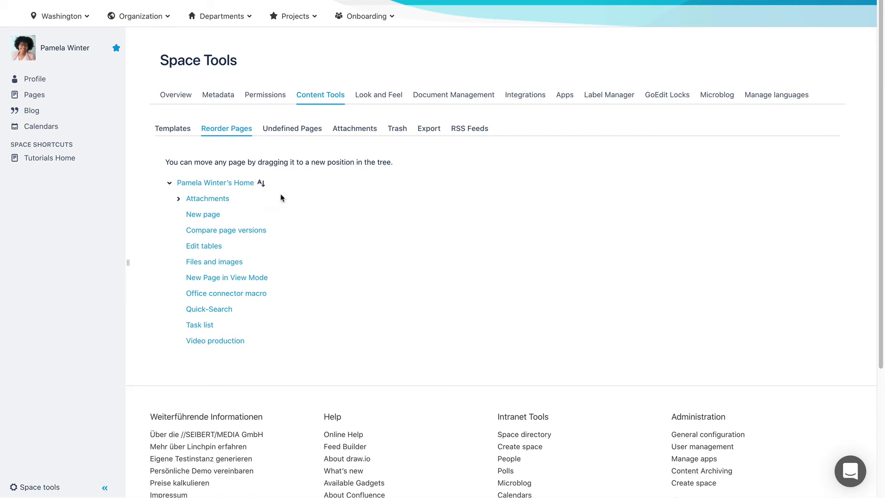